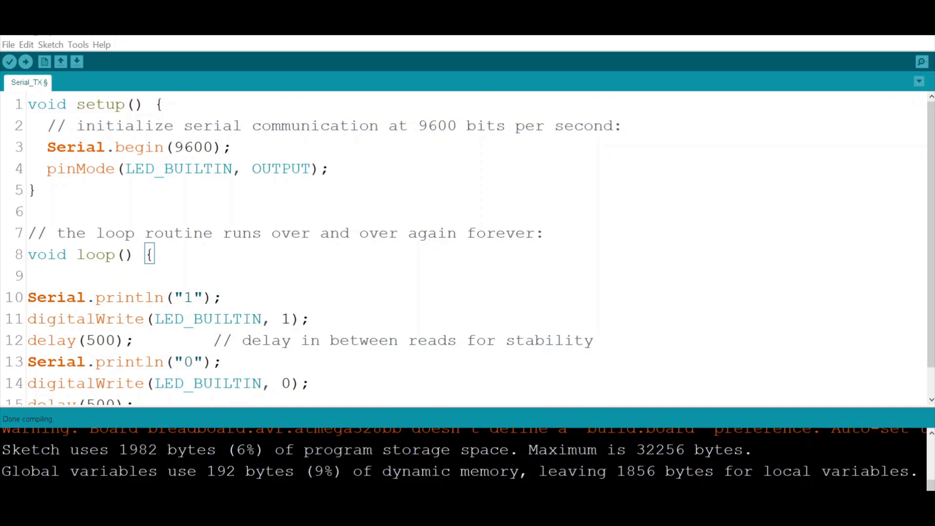
{"action": "mouse_move", "coordinate": [386, 178]}
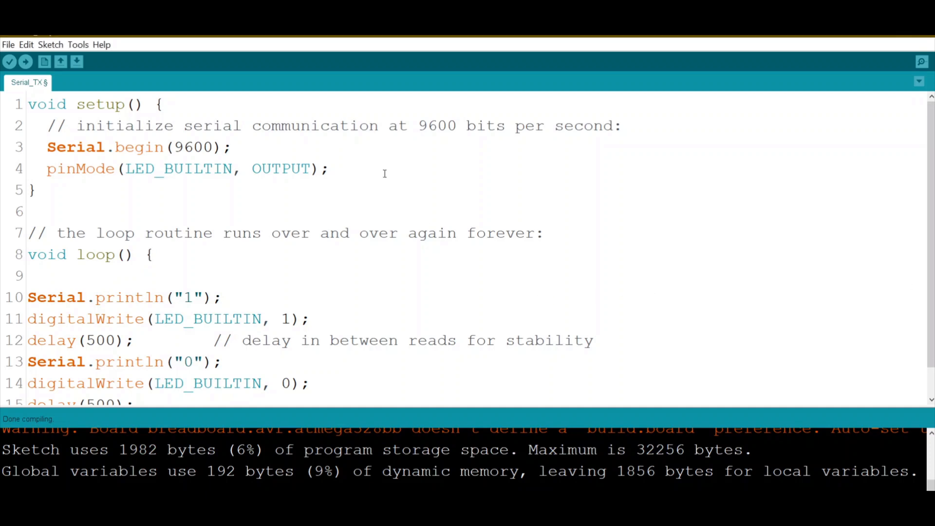
Walk through the Serial_TX code, highlighting pinMode(LED_BUILTIN, OUTPUT) and the line that prints 0.
{"action": "left_click", "coordinate": [166, 104]}
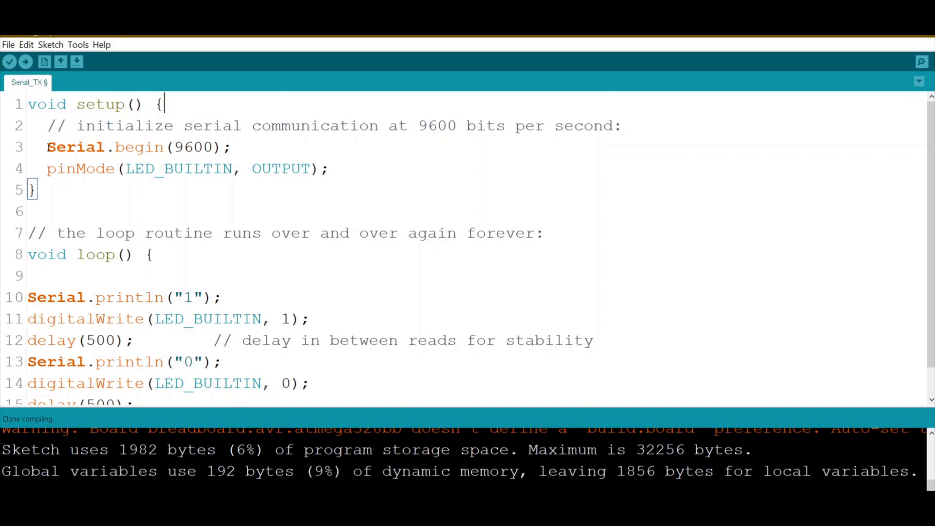
{"action": "left_click_drag", "start_coordinate": [46, 147], "coordinate": [233, 147]}
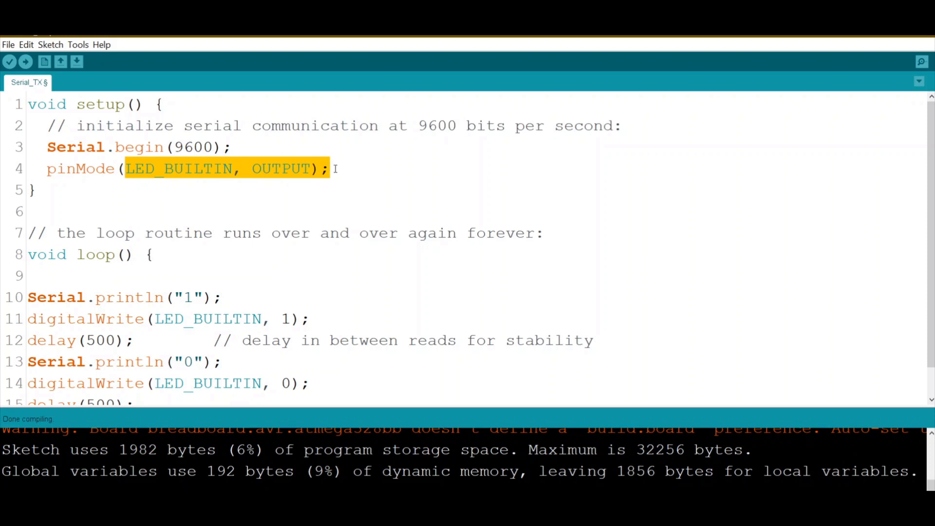
{"action": "left_click", "coordinate": [154, 255]}
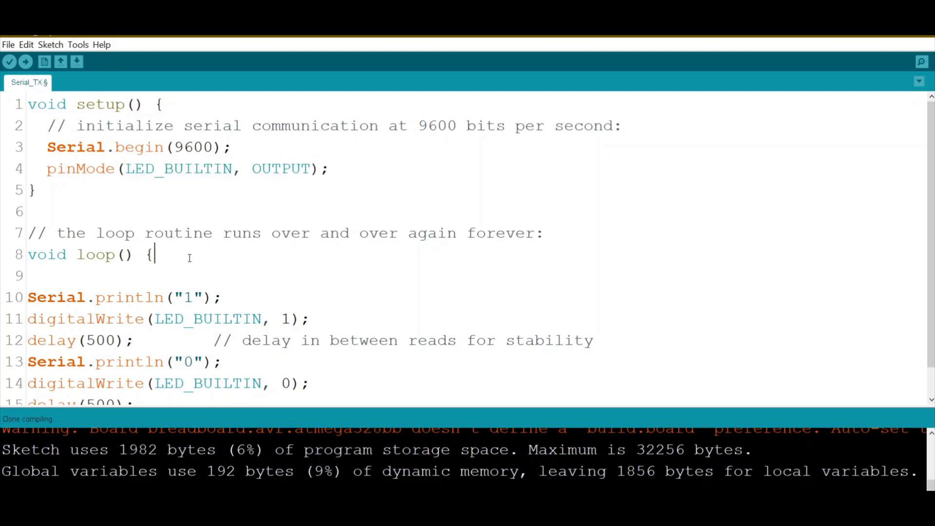
{"action": "scroll", "scroll_direction": "down", "scroll_amount": 3}
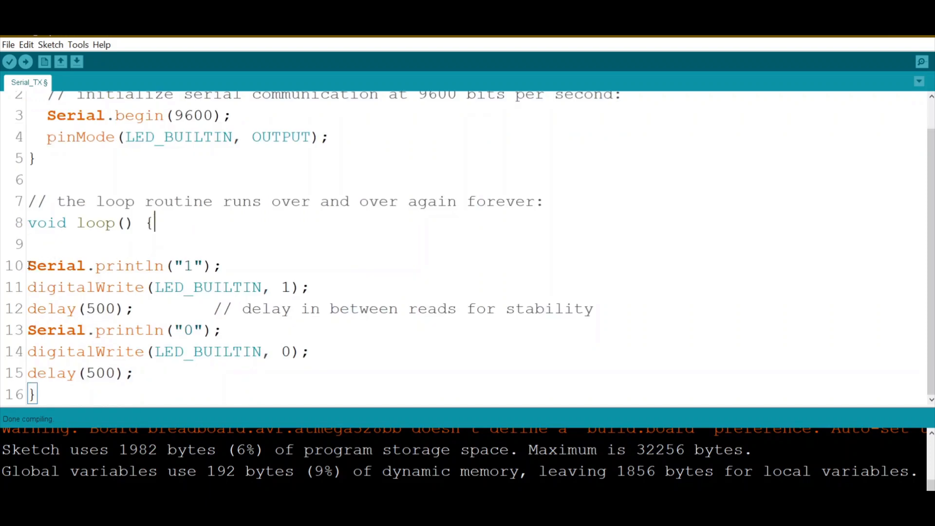
{"action": "left_click_drag", "start_coordinate": [27, 265], "coordinate": [214, 265]}
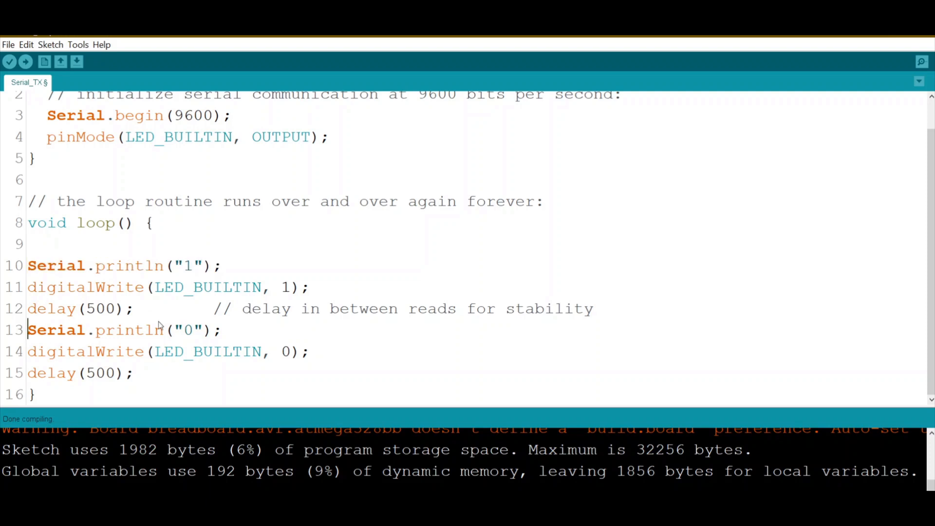
{"action": "triple_click", "coordinate": [122, 329]}
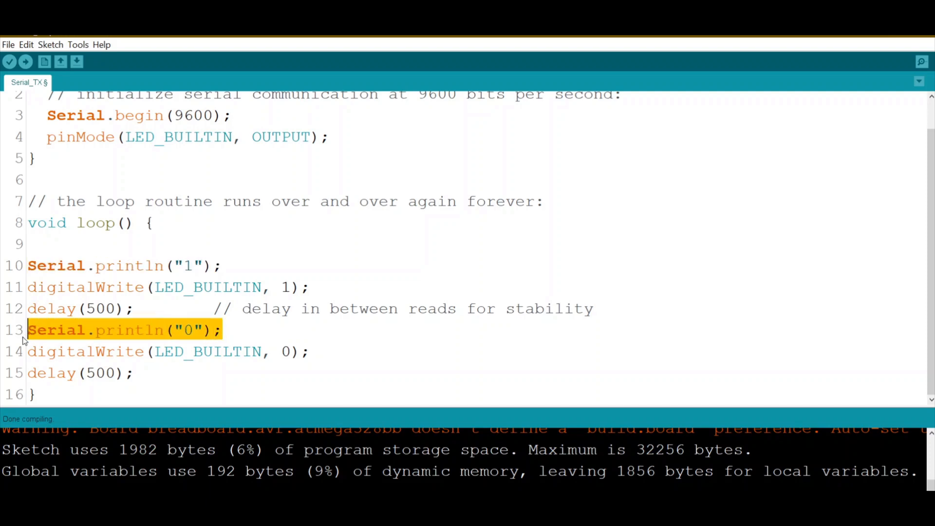
{"action": "mouse_move", "coordinate": [24, 272]}
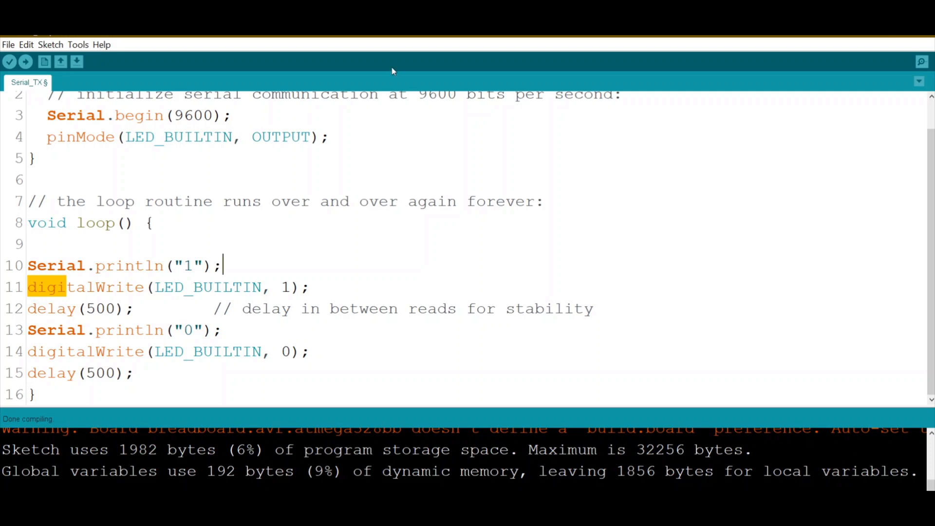
Upload the Serial_TX sketch to the board and wait for Done uploading.
{"action": "left_click", "coordinate": [77, 45]}
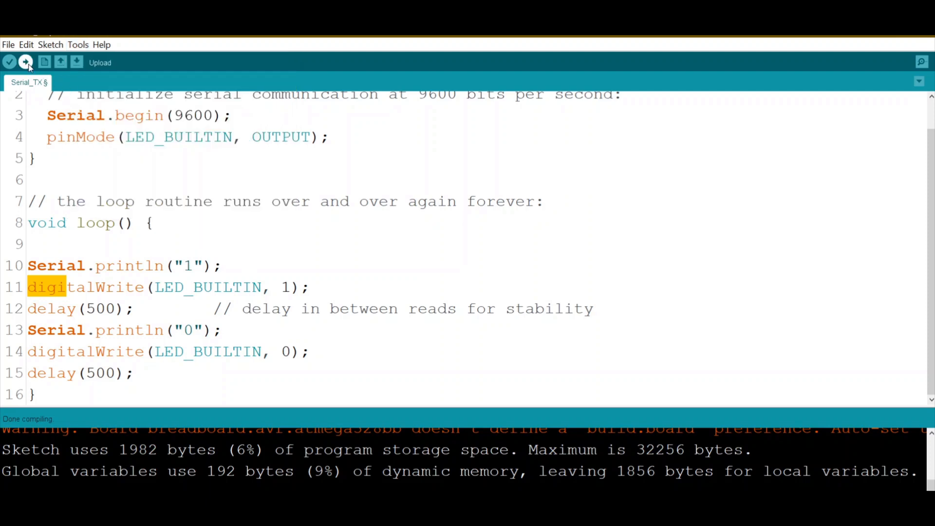
{"action": "left_click", "coordinate": [25, 63]}
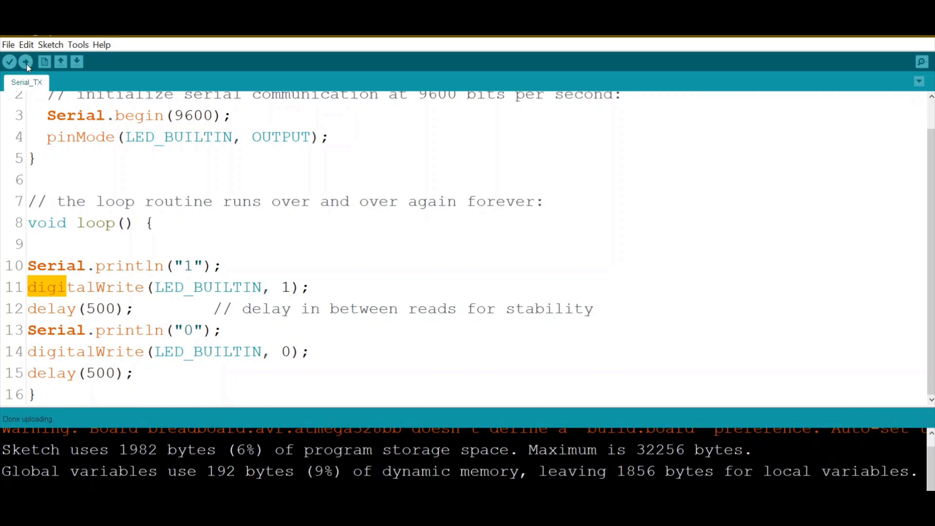
{"action": "mouse_move", "coordinate": [917, 62]}
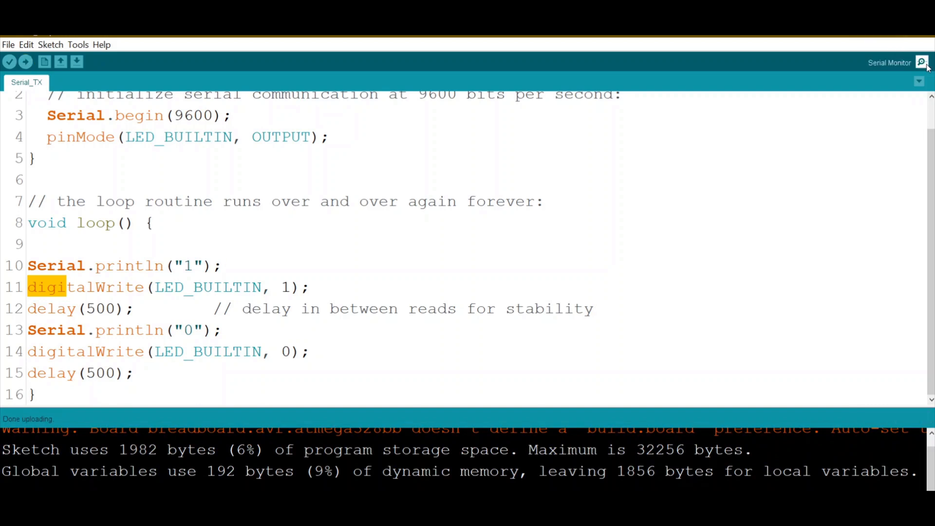
{"action": "left_click", "coordinate": [921, 62]}
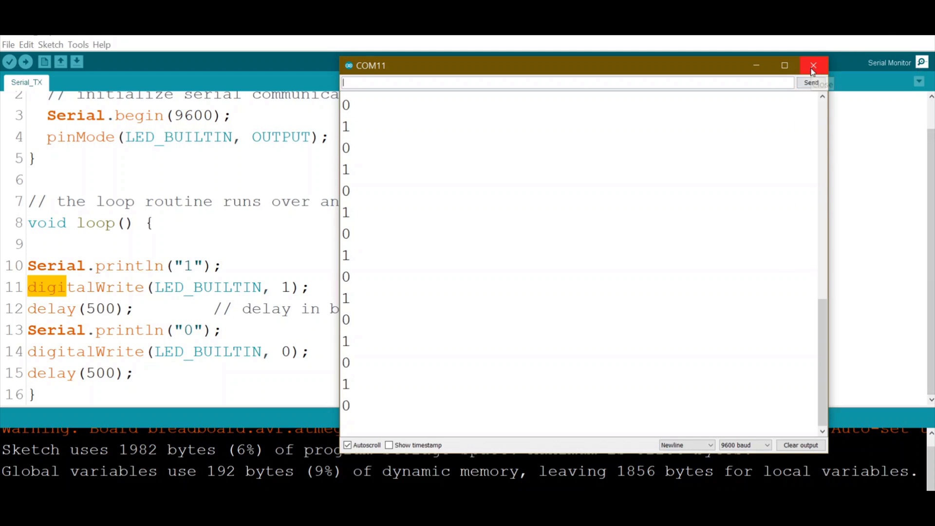
{"action": "left_click", "coordinate": [814, 64]}
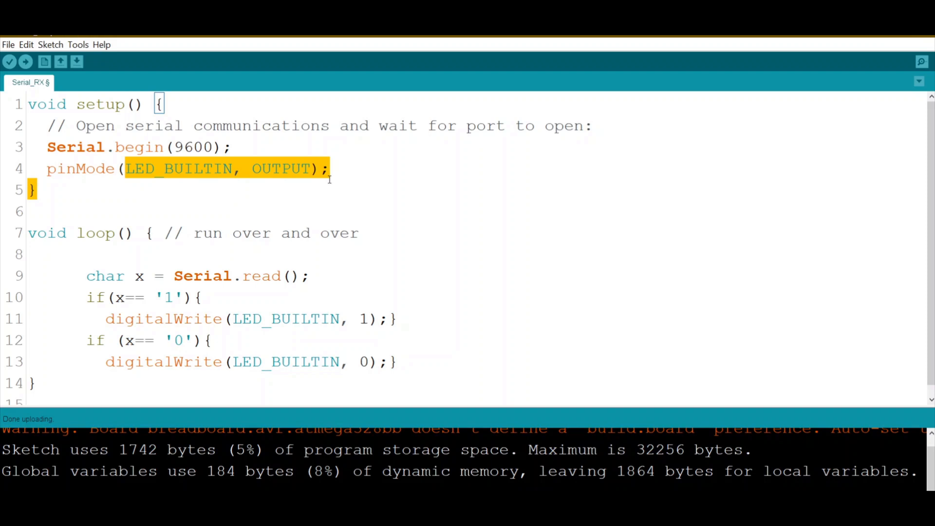
Walk through the Serial_RX loop, highlighting variable x that holds the read character.
{"action": "scroll", "scroll_direction": "down", "scroll_amount": 3}
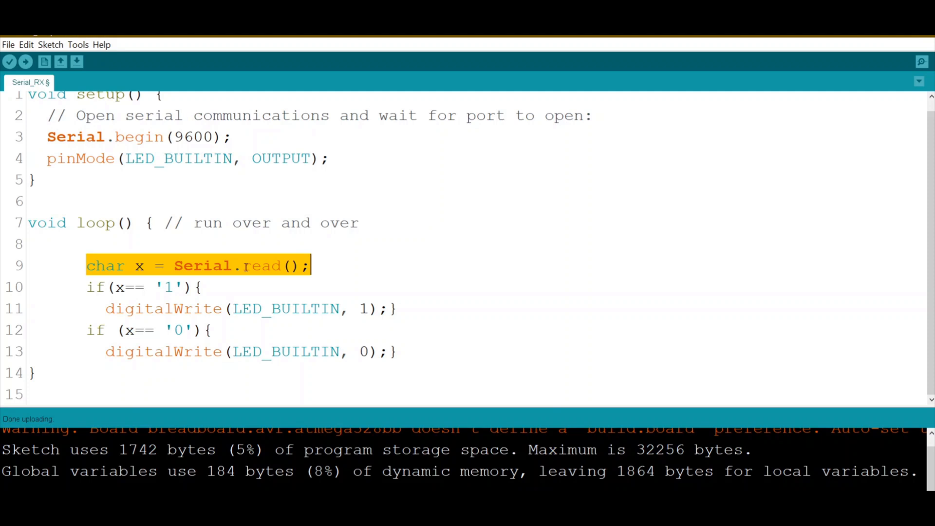
{"action": "left_click", "coordinate": [139, 266]}
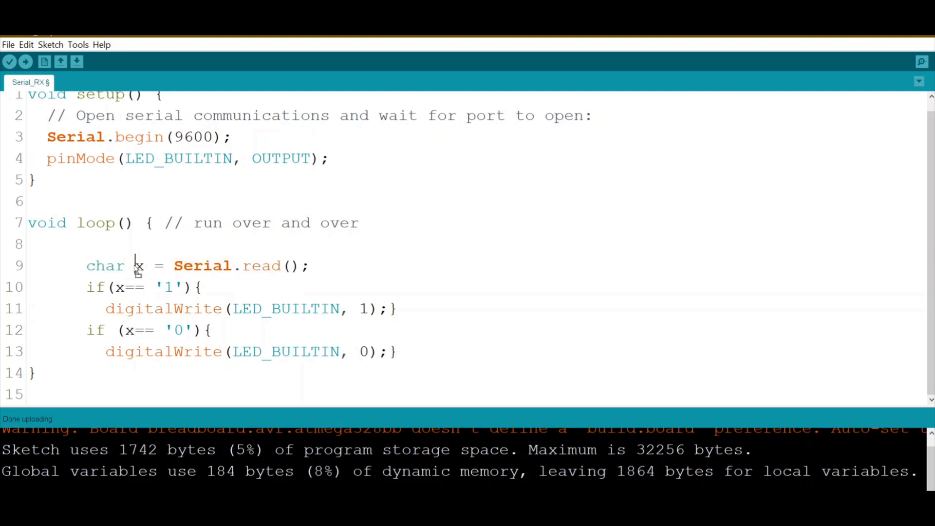
{"action": "double_click", "coordinate": [140, 265]}
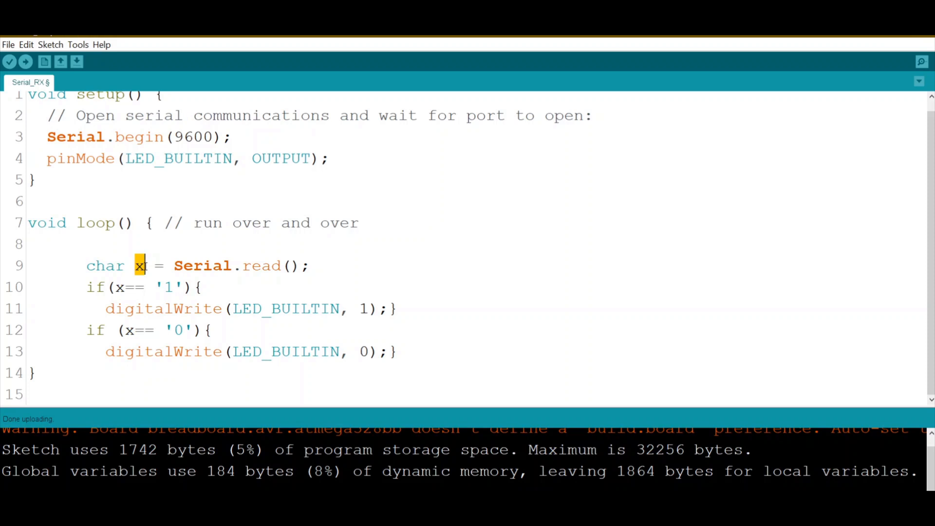
{"action": "double_click", "coordinate": [117, 286]}
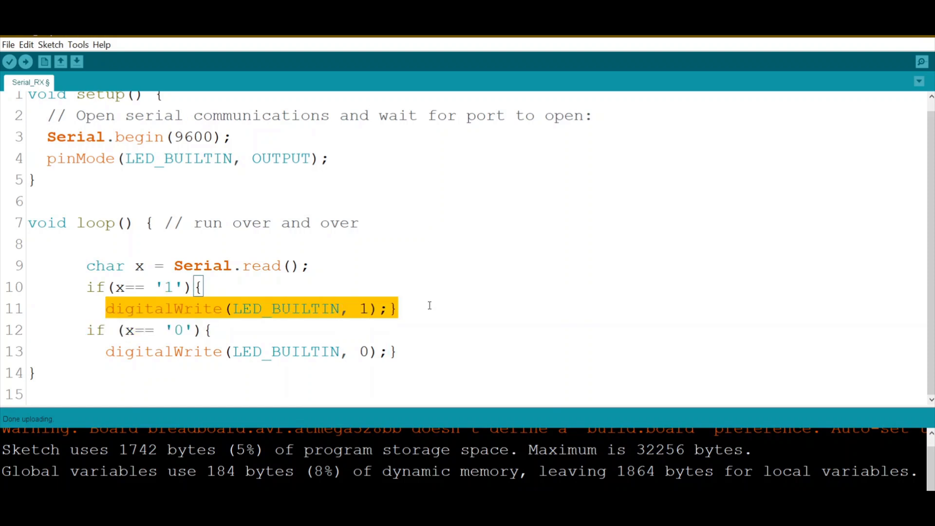
{"action": "mouse_move", "coordinate": [129, 329]}
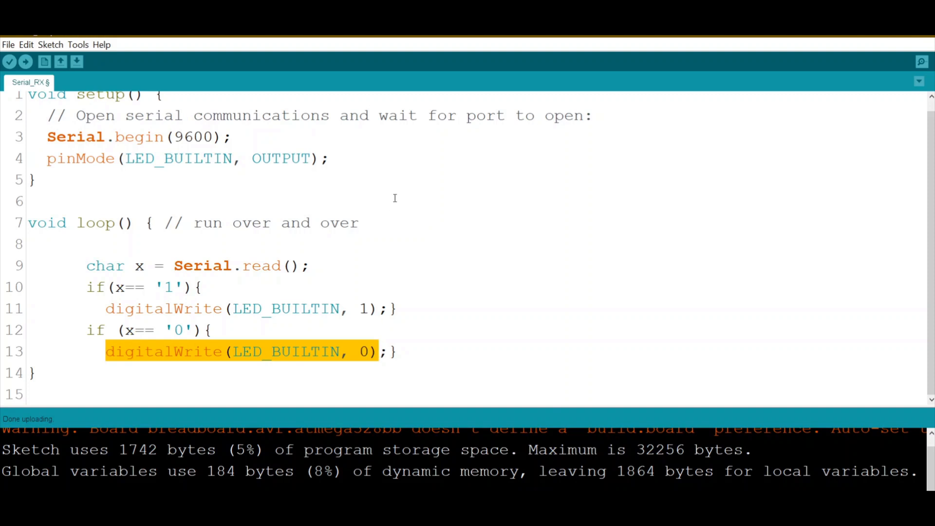
Dismiss the Tools menu and upload the Serial_RX sketch to the second board.
{"action": "left_click", "coordinate": [78, 45]}
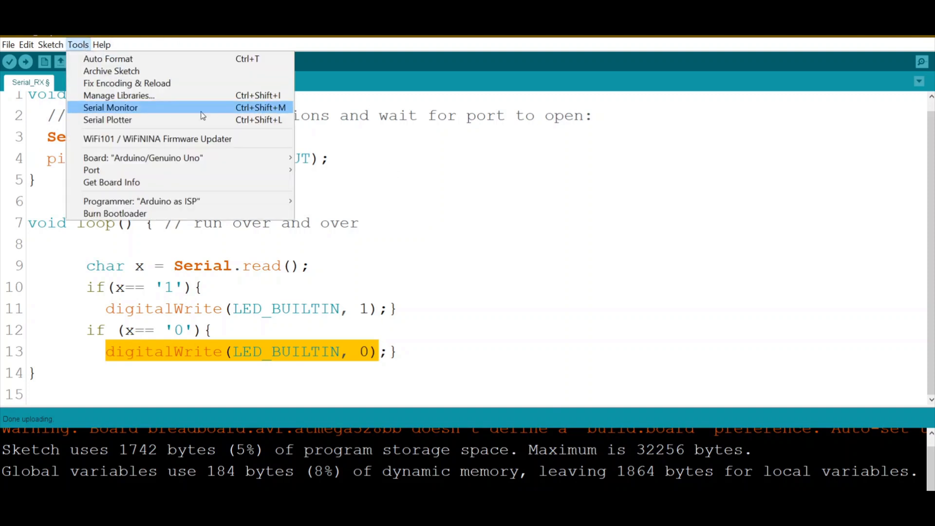
{"action": "mouse_move", "coordinate": [92, 169]}
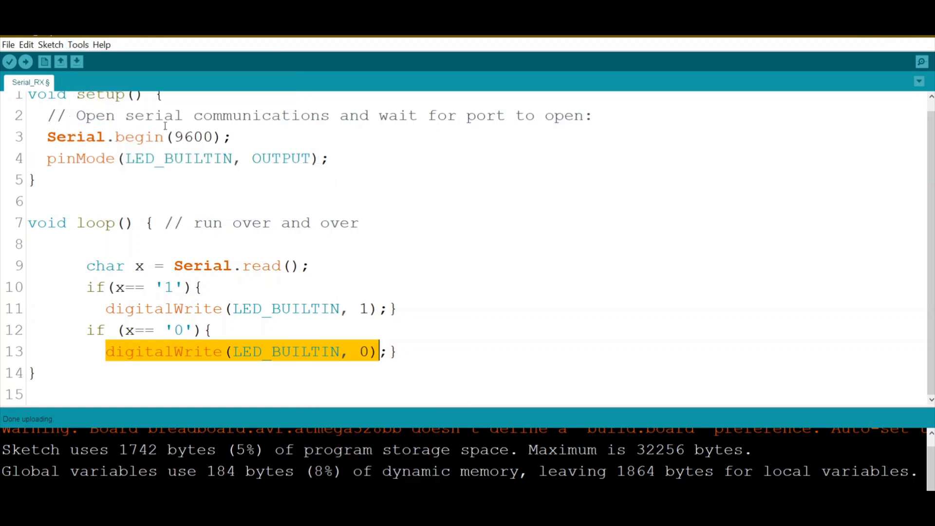
{"action": "left_click", "coordinate": [25, 62]}
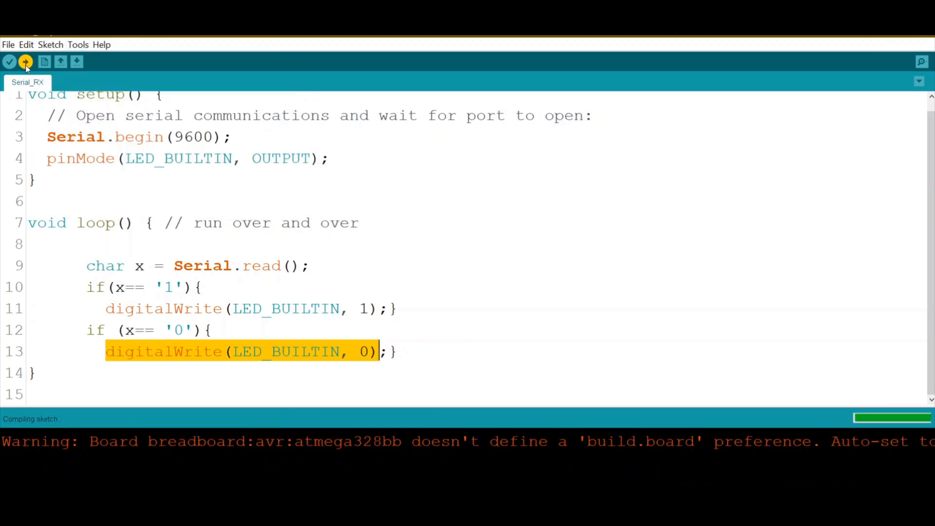
{"action": "left_click", "coordinate": [26, 62]}
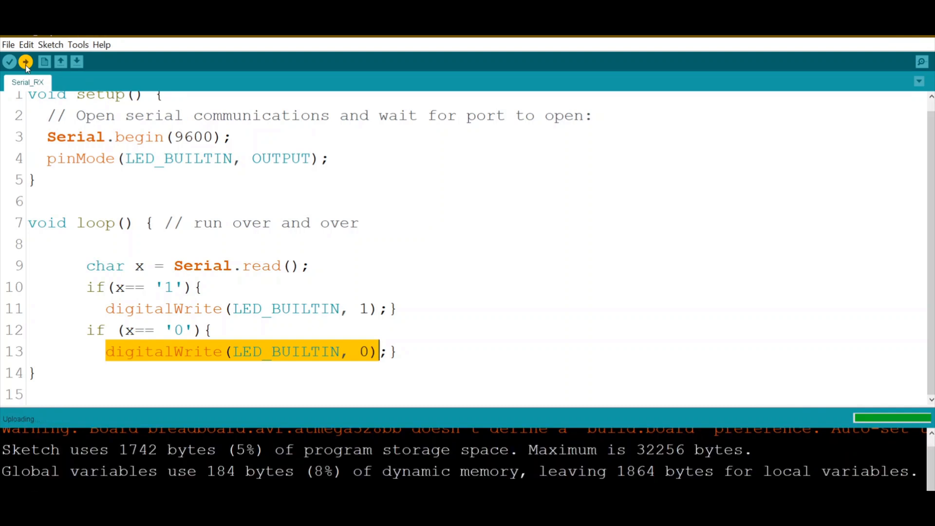